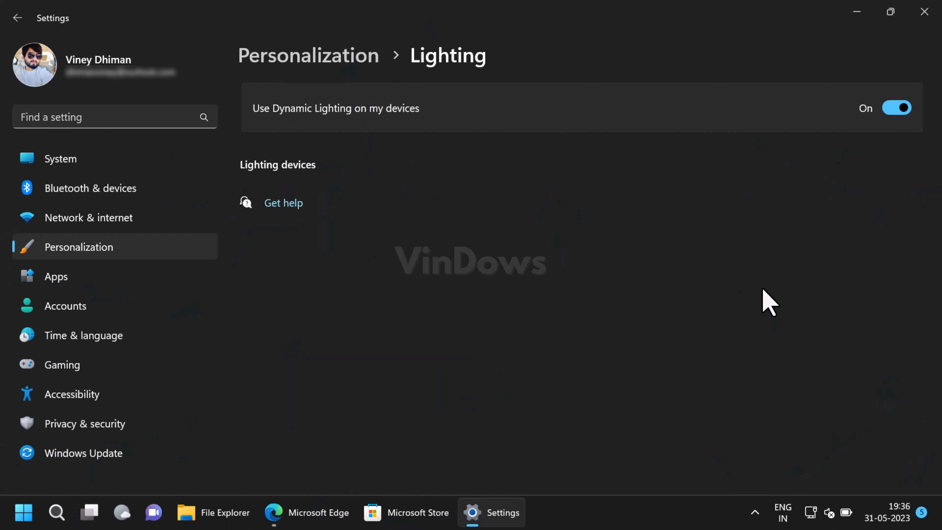
pyautogui.moveTo(868, 153)
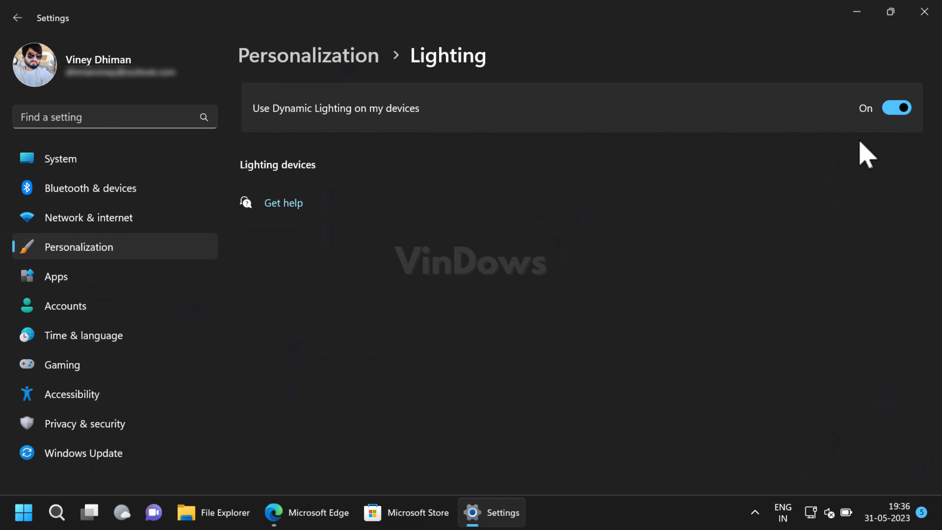
pyautogui.moveTo(892, 202)
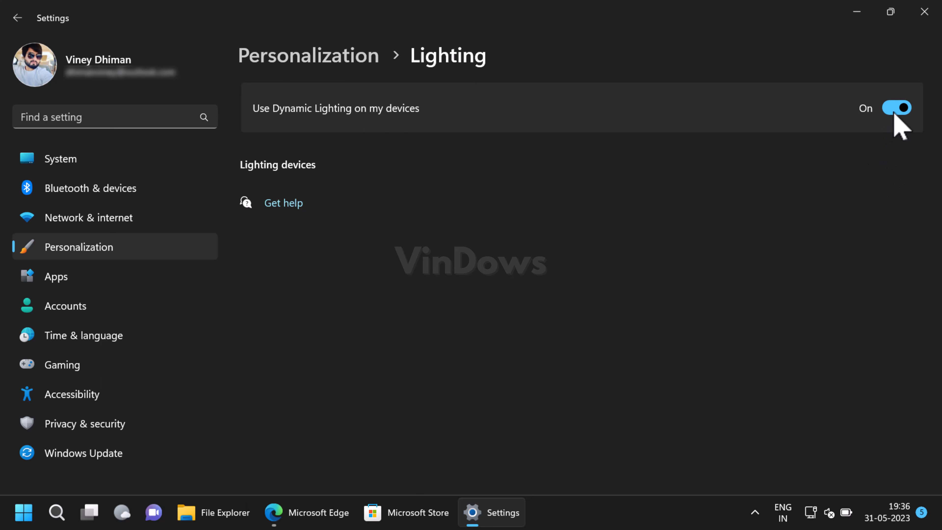
pyautogui.moveTo(898, 222)
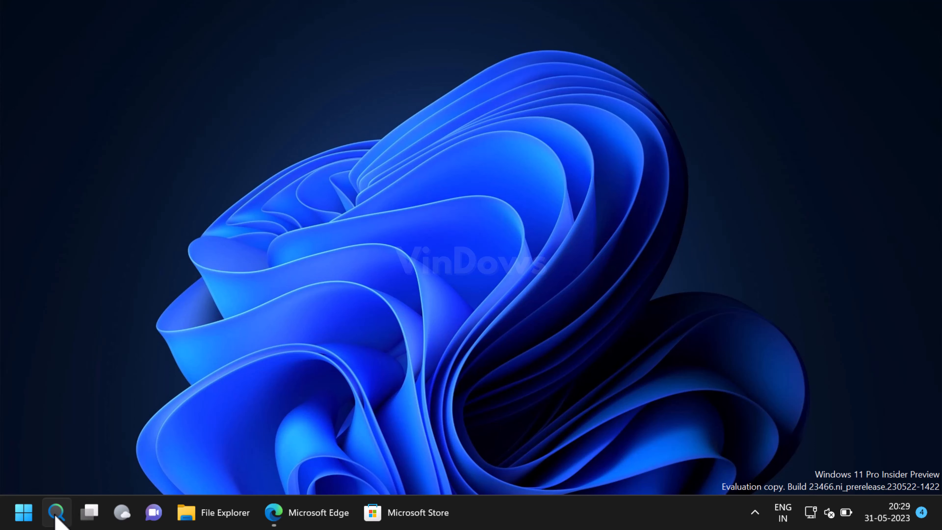
# Search for 'cmd' and launch Command Prompt as administrator
pyautogui.click(56, 512)
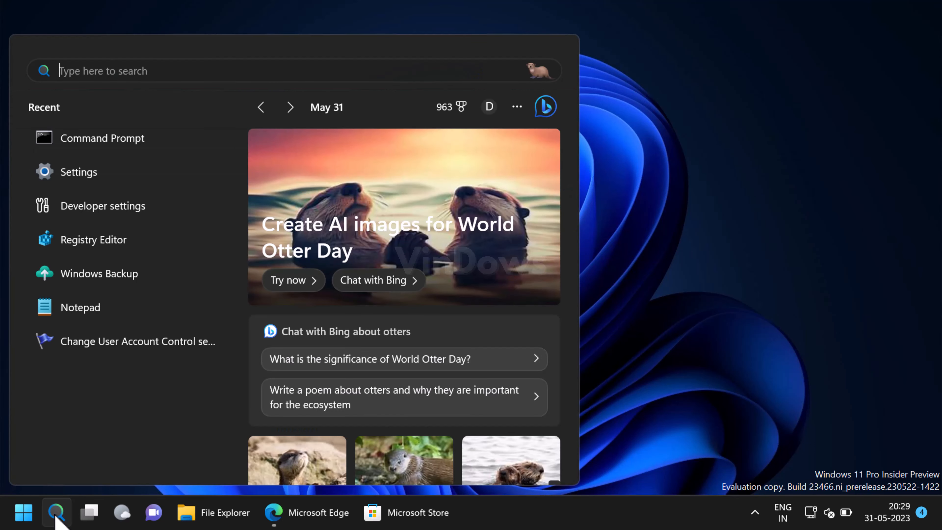
pyautogui.write('cmd')
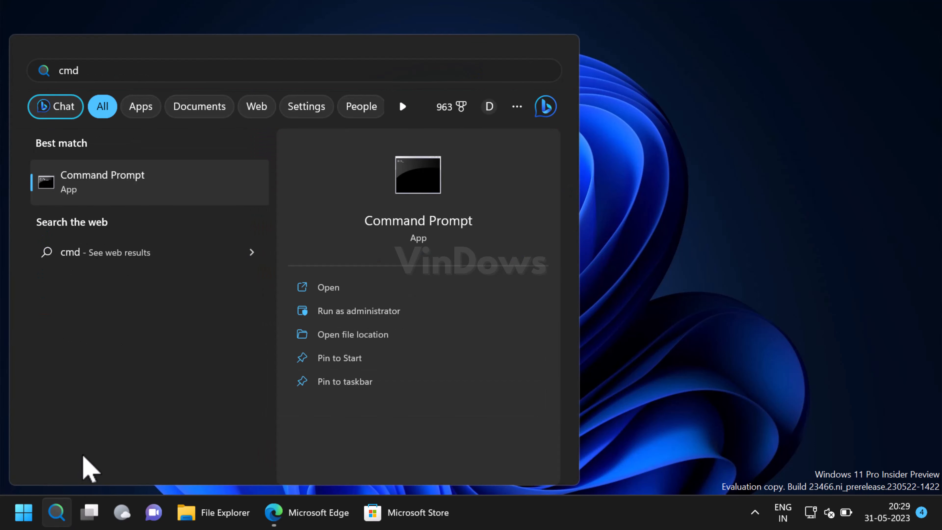
pyautogui.moveTo(201, 363)
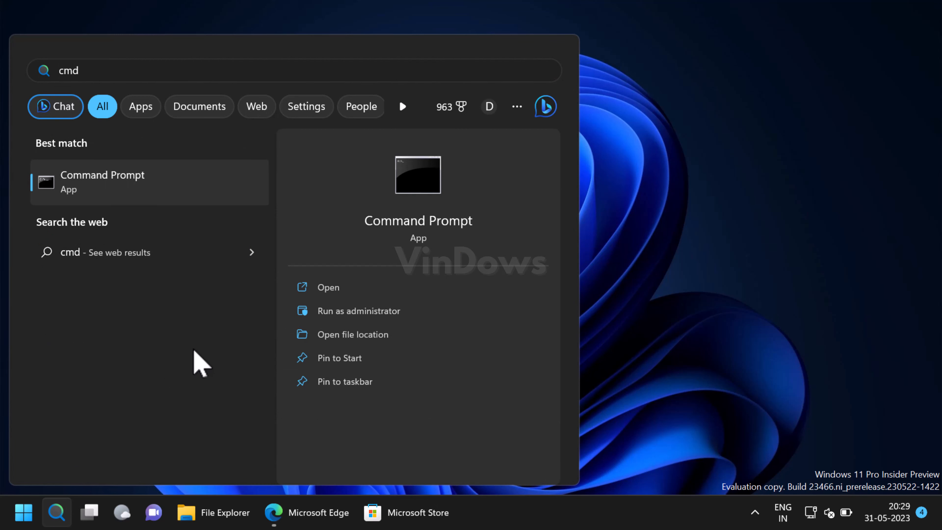
pyautogui.moveTo(259, 354)
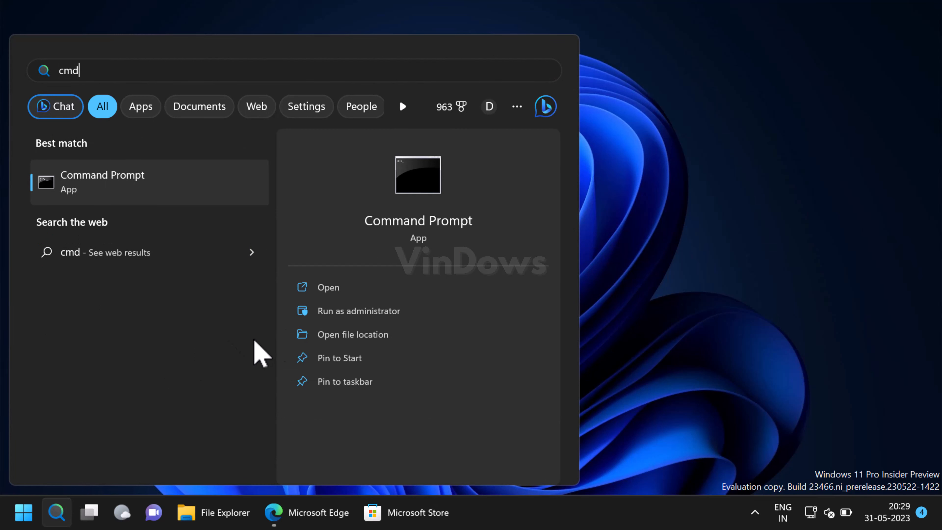
pyautogui.click(358, 310)
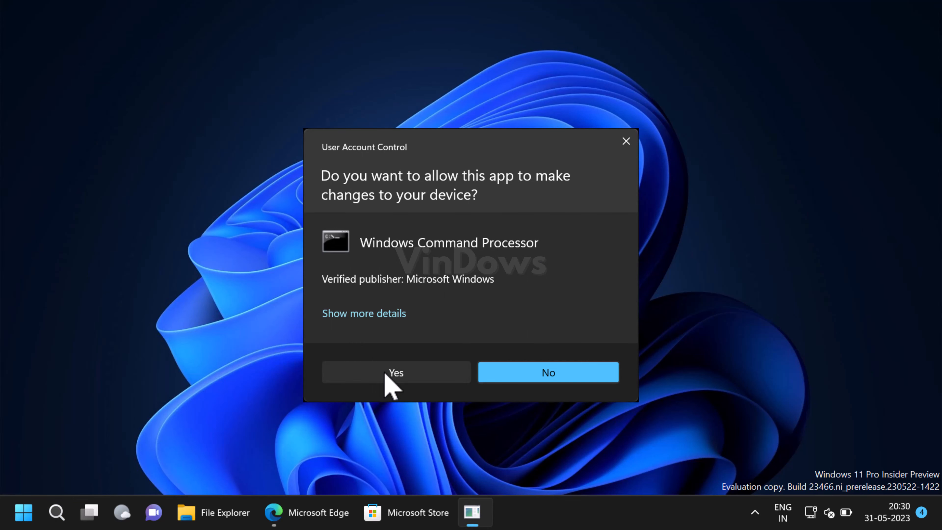
# Approve UAC, run vivetool.exe /enable /id:35262205,42501175, then close the console
pyautogui.click(395, 373)
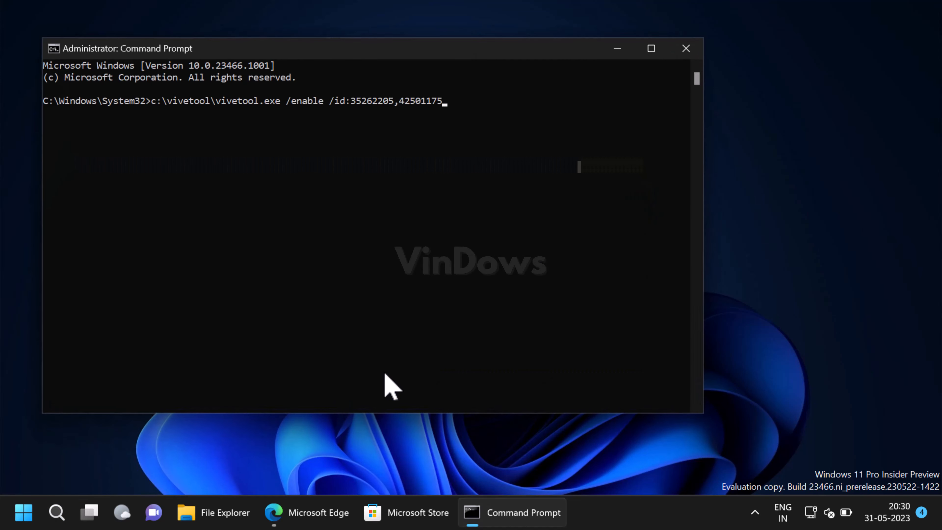
pyautogui.press('Return')
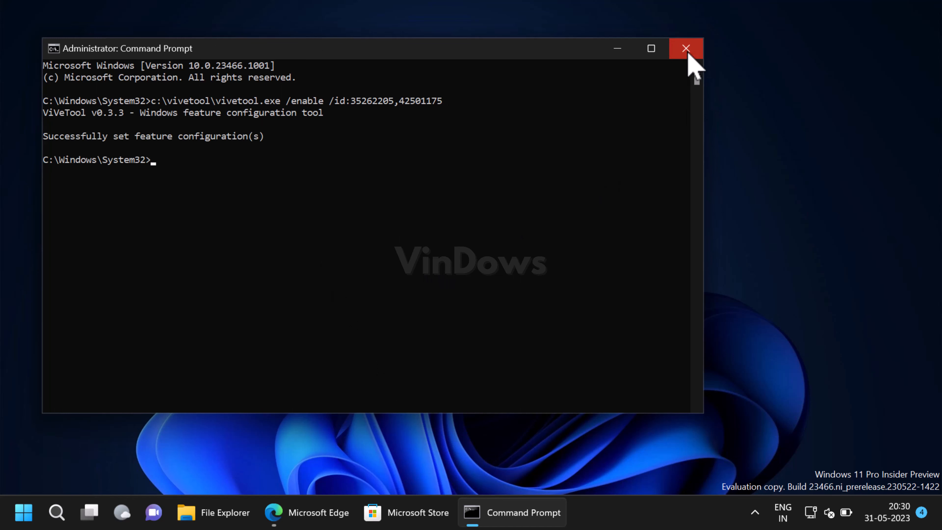
pyautogui.click(686, 48)
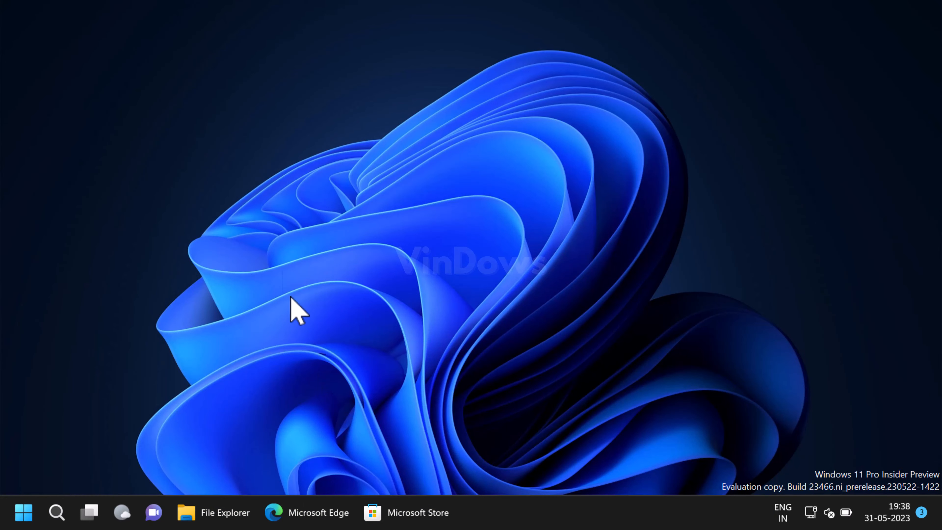
pyautogui.moveTo(490, 90)
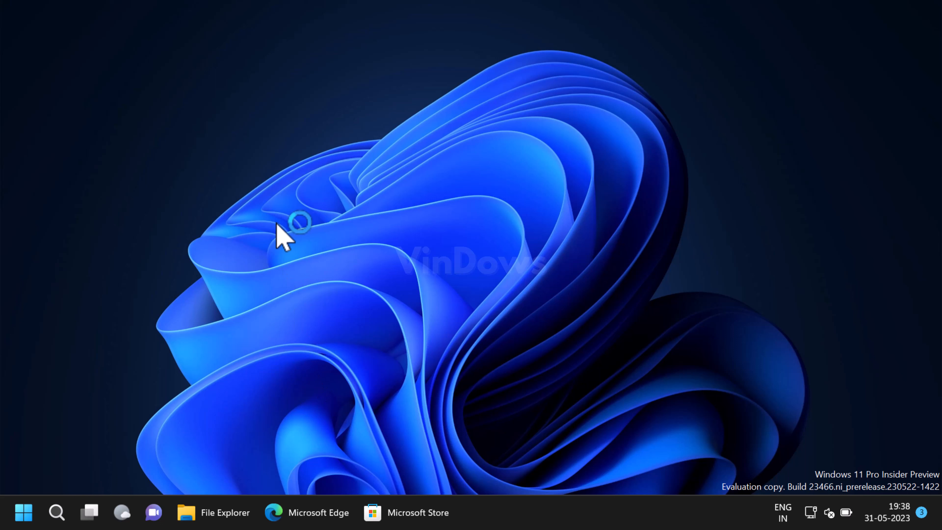
pyautogui.moveTo(99, 460)
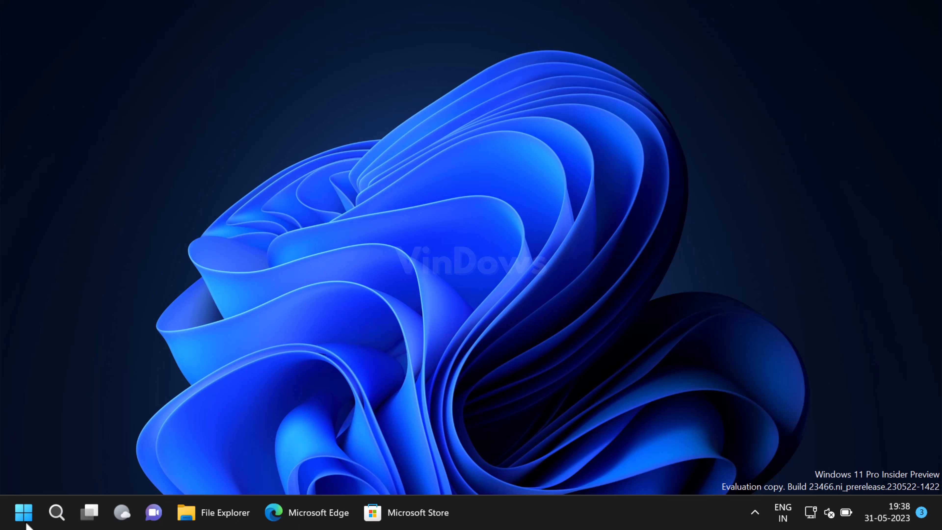
# Bring up the Start button's Quick Link menu of system shortcuts
pyautogui.rightClick(23, 513)
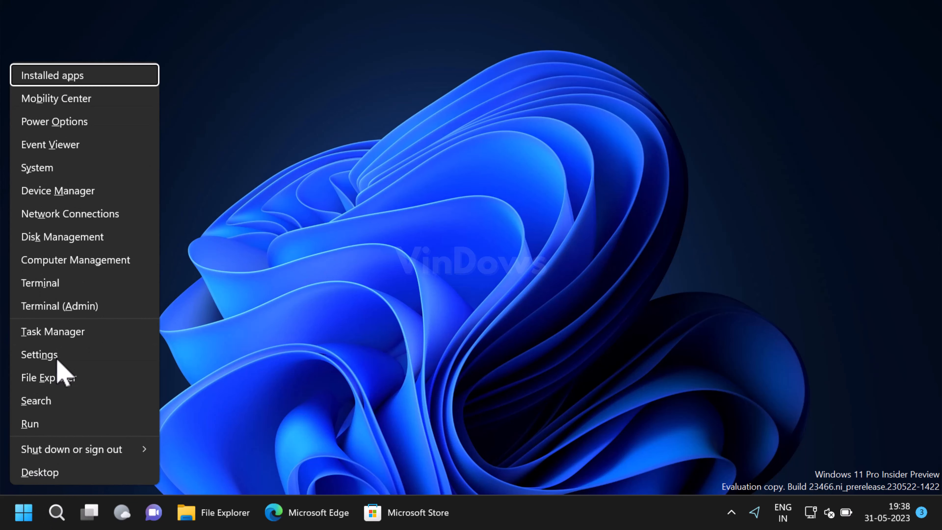
# Go to Settings > Personalization and scroll to the Lighting entry
pyautogui.click(40, 355)
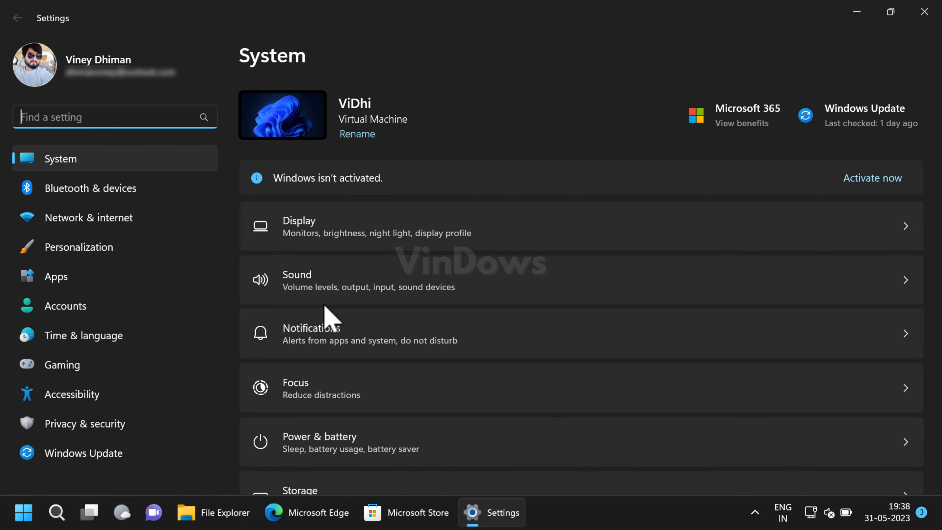
pyautogui.moveTo(144, 265)
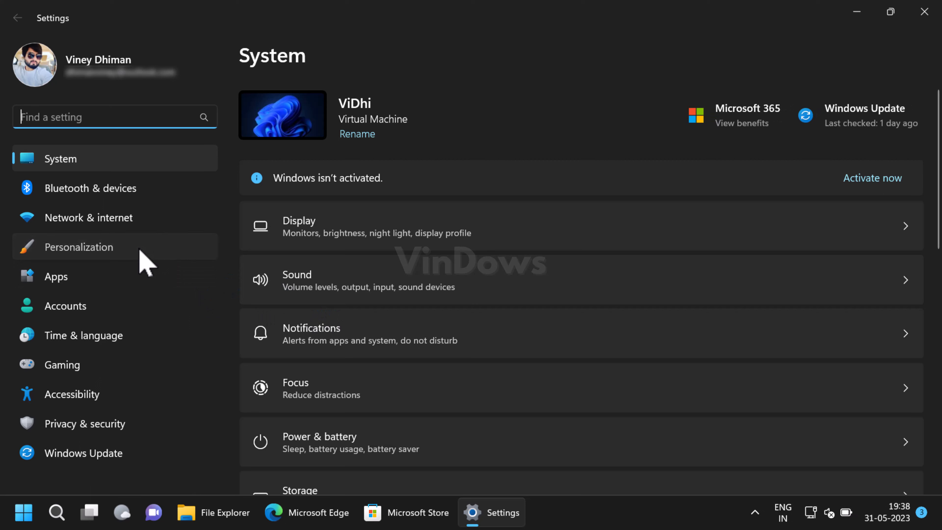
pyautogui.click(78, 247)
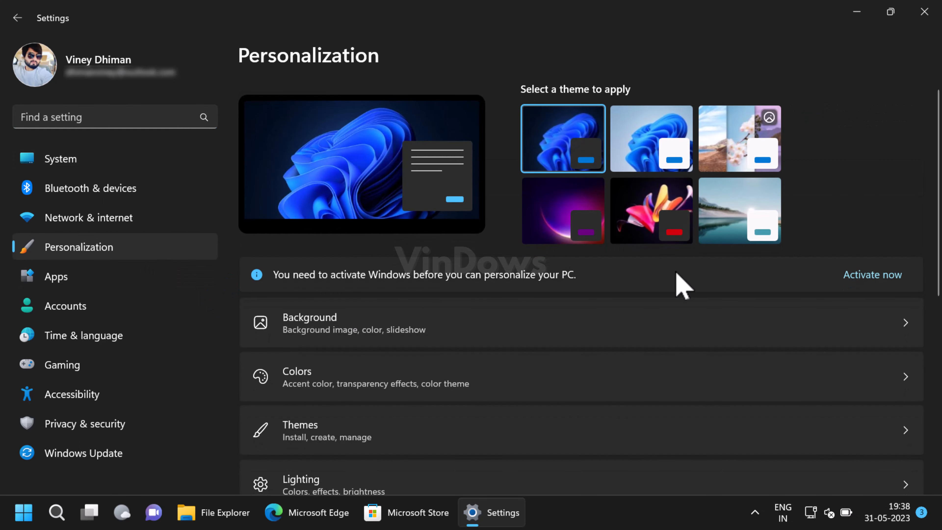
pyautogui.scroll(-3)
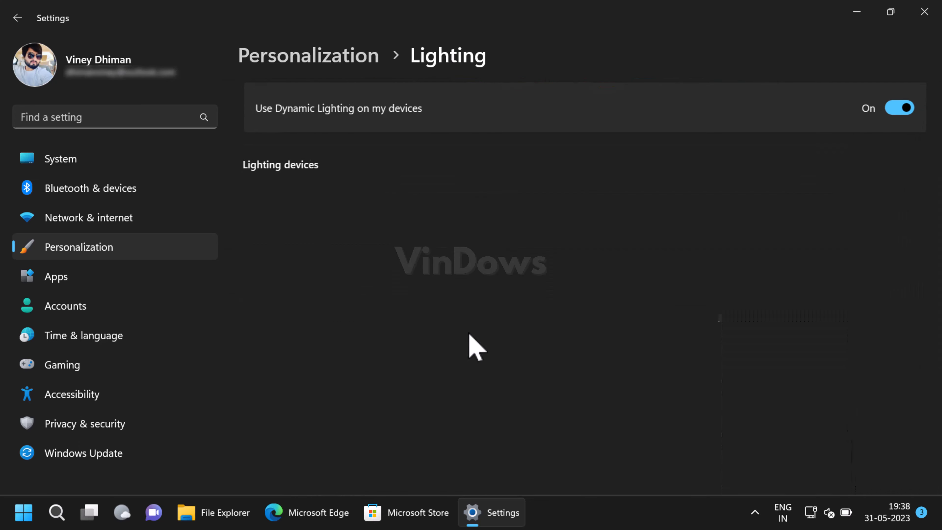
# Switch the 'Use Dynamic Lighting on my devices' toggle off and back on
pyautogui.click(899, 108)
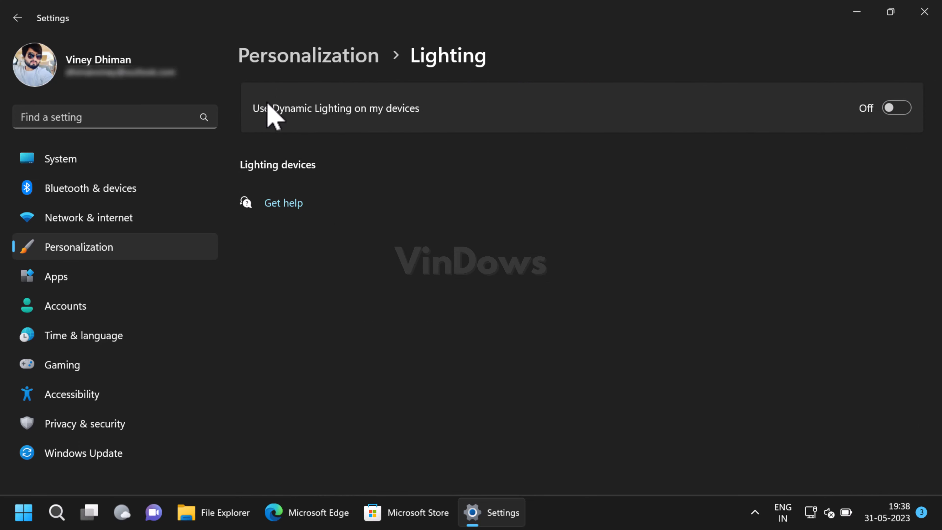
pyautogui.moveTo(430, 129)
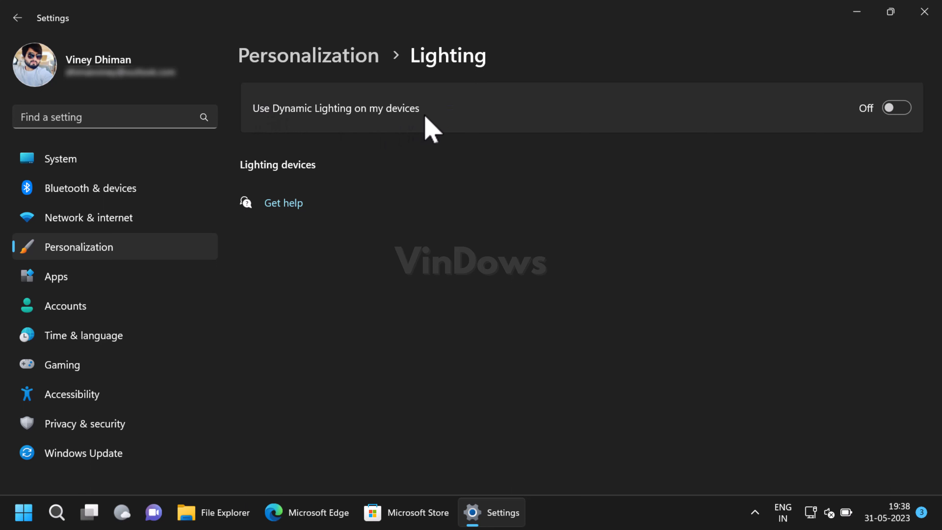
pyautogui.moveTo(896, 107)
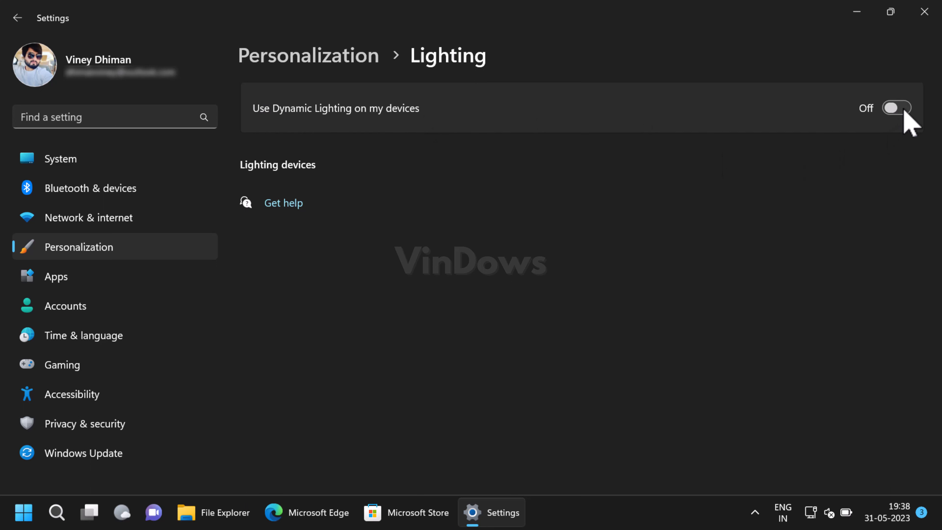
pyautogui.click(896, 108)
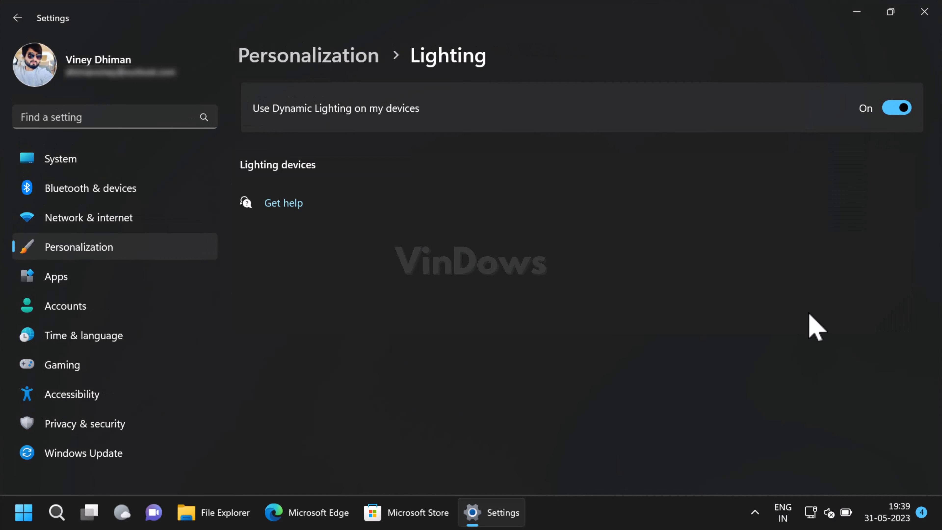
pyautogui.moveTo(839, 307)
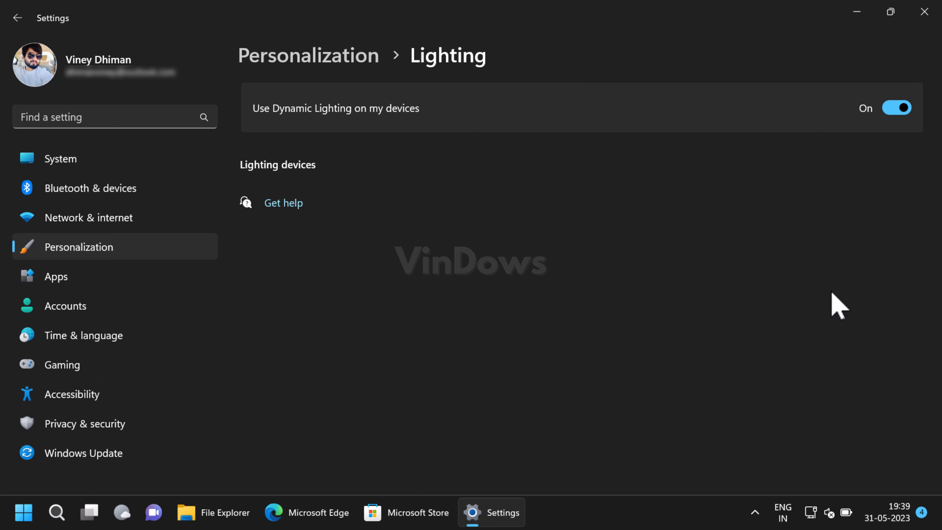
pyautogui.moveTo(841, 252)
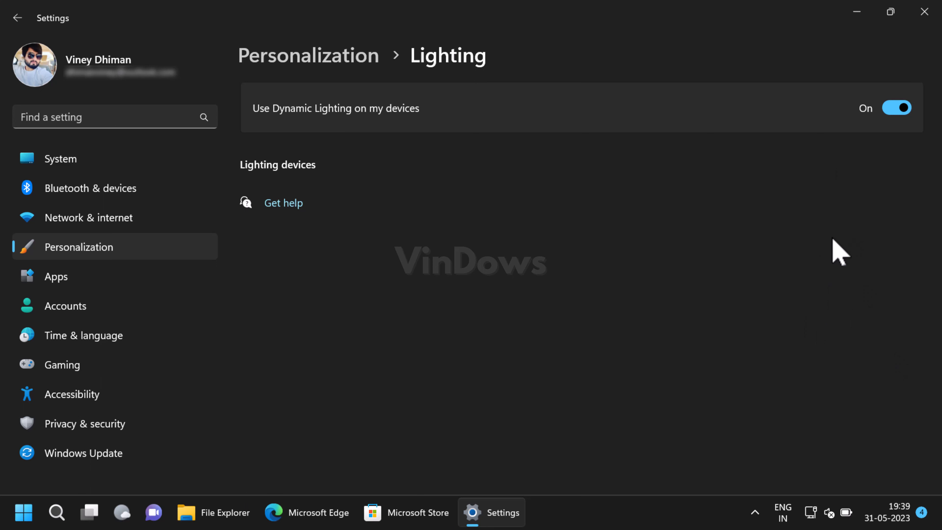
pyautogui.moveTo(795, 192)
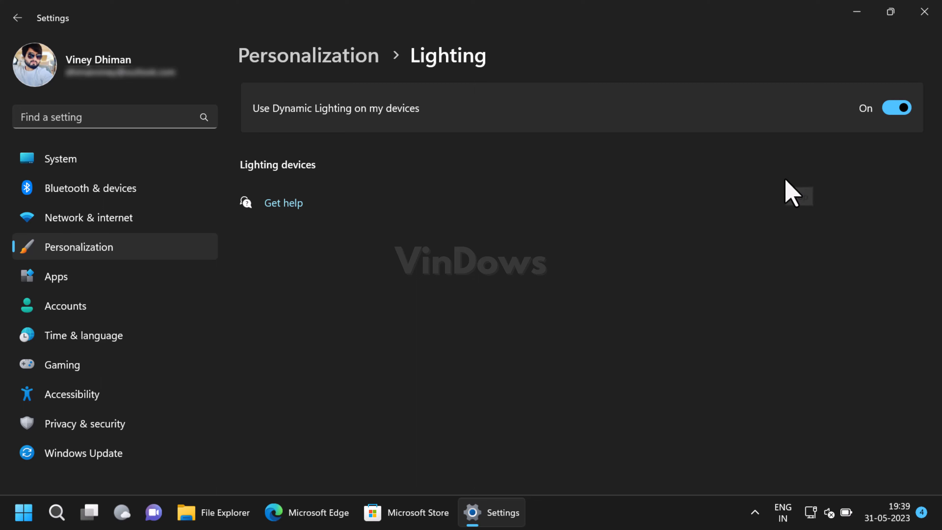